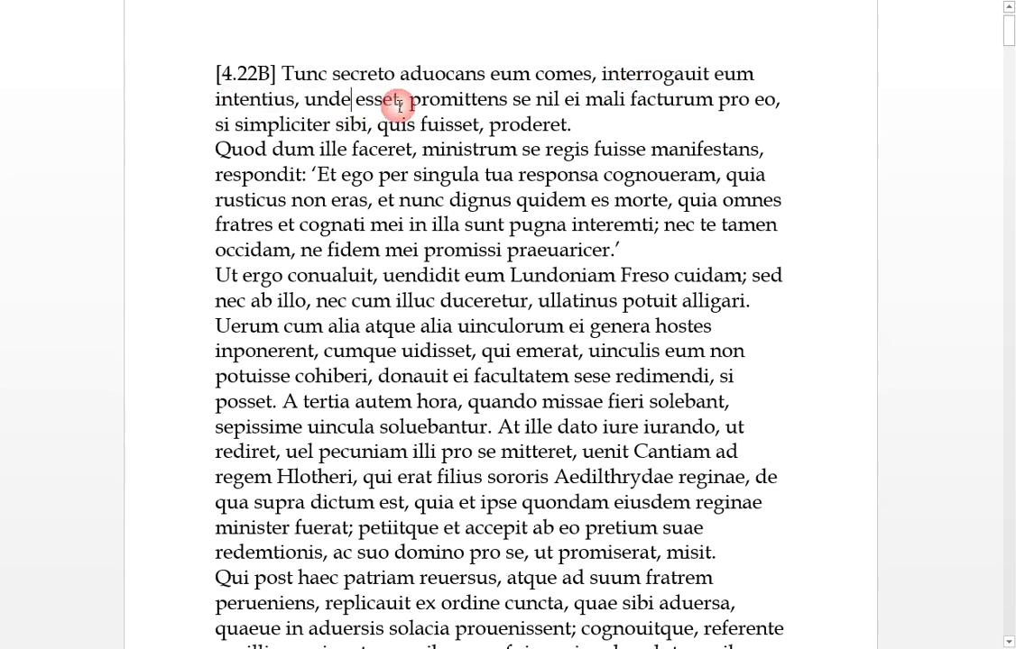
{"action": "left_click_drag", "start_coordinate": [415, 100], "coordinate": [558, 99]}
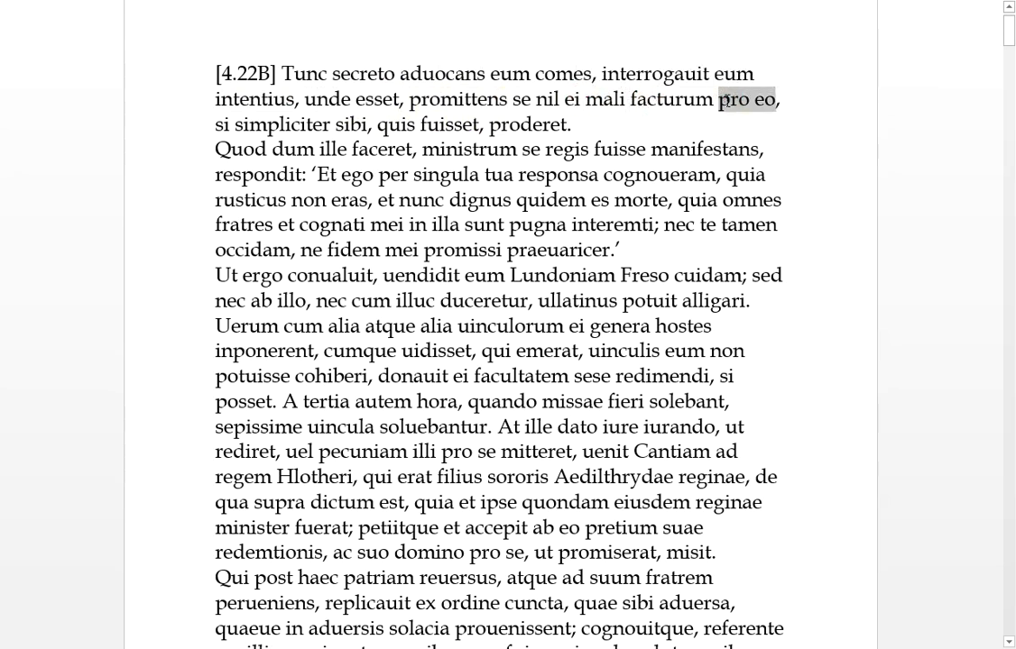
{"action": "left_click", "coordinate": [362, 124]}
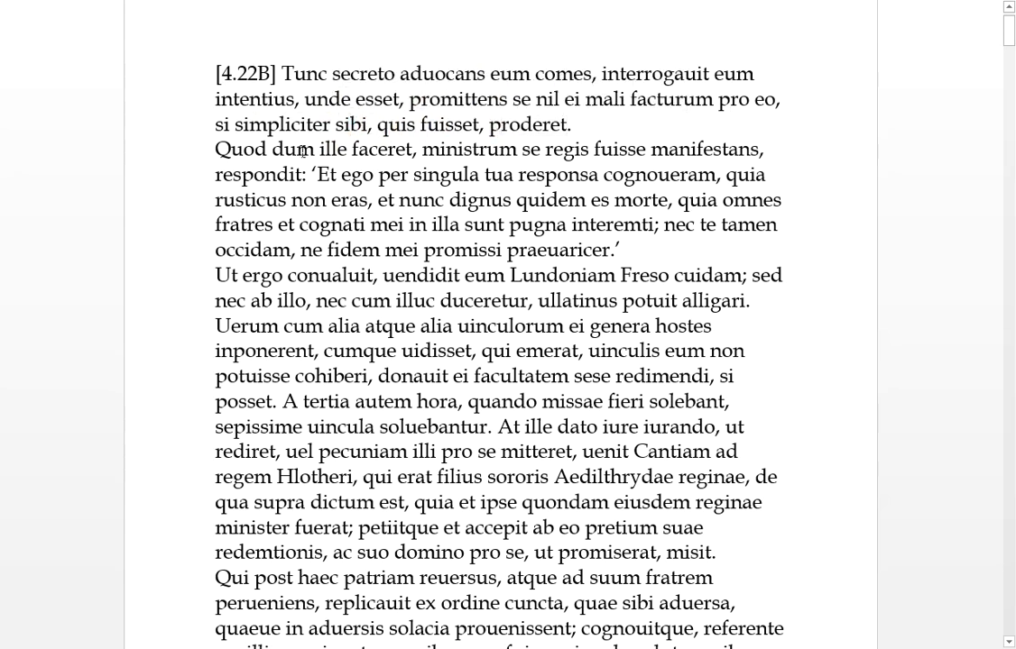
{"action": "double_click", "coordinate": [361, 149]}
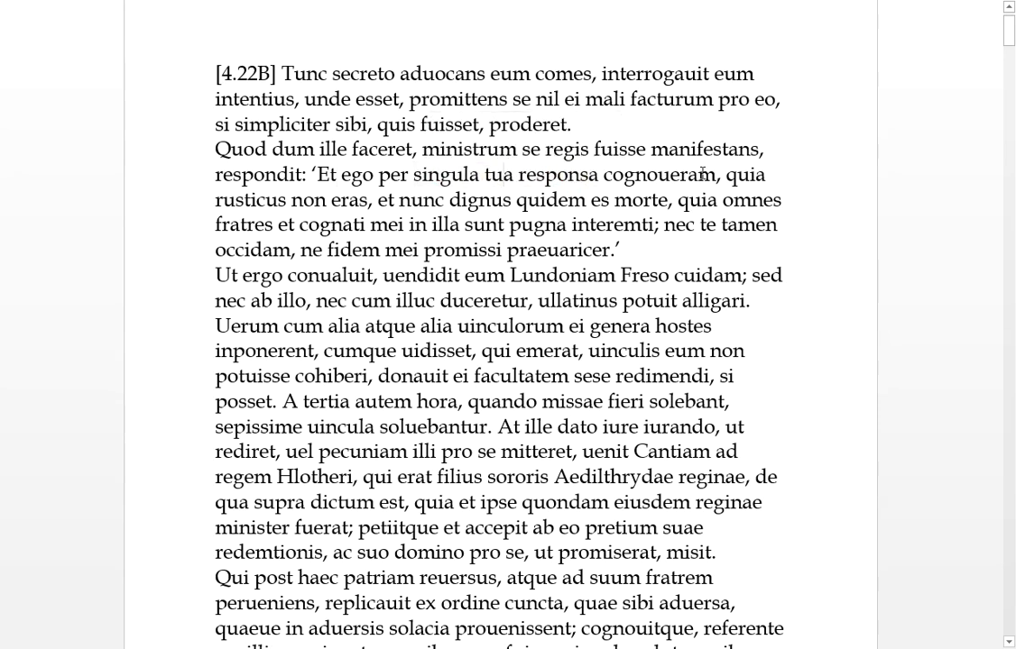
{"action": "double_click", "coordinate": [744, 174]}
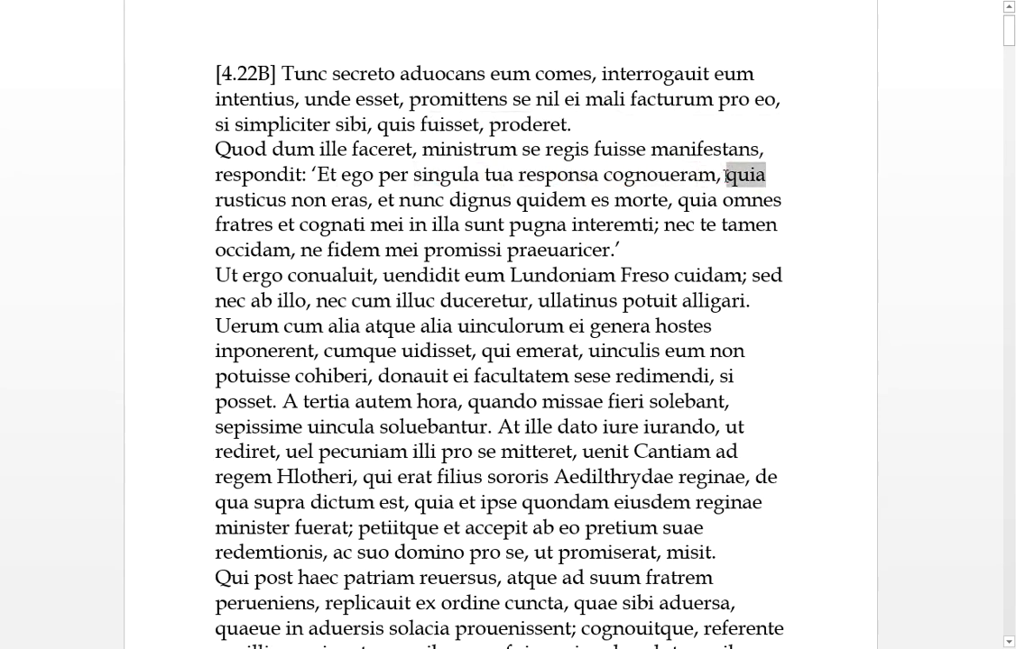
{"action": "left_click", "coordinate": [360, 200]}
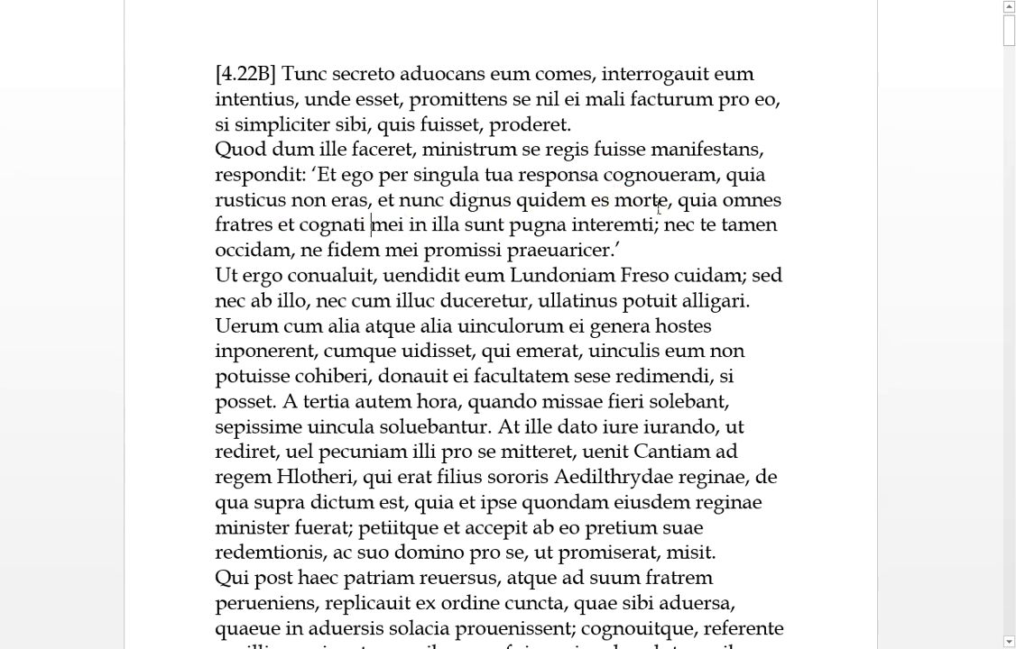
{"action": "left_click", "coordinate": [594, 226]}
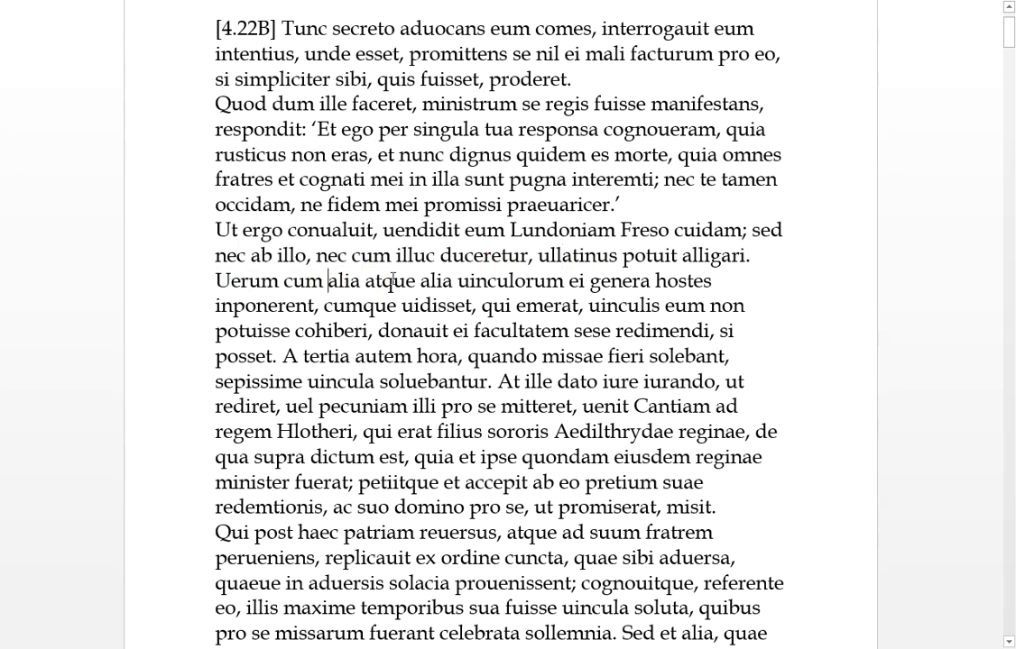
{"action": "left_click", "coordinate": [644, 281]}
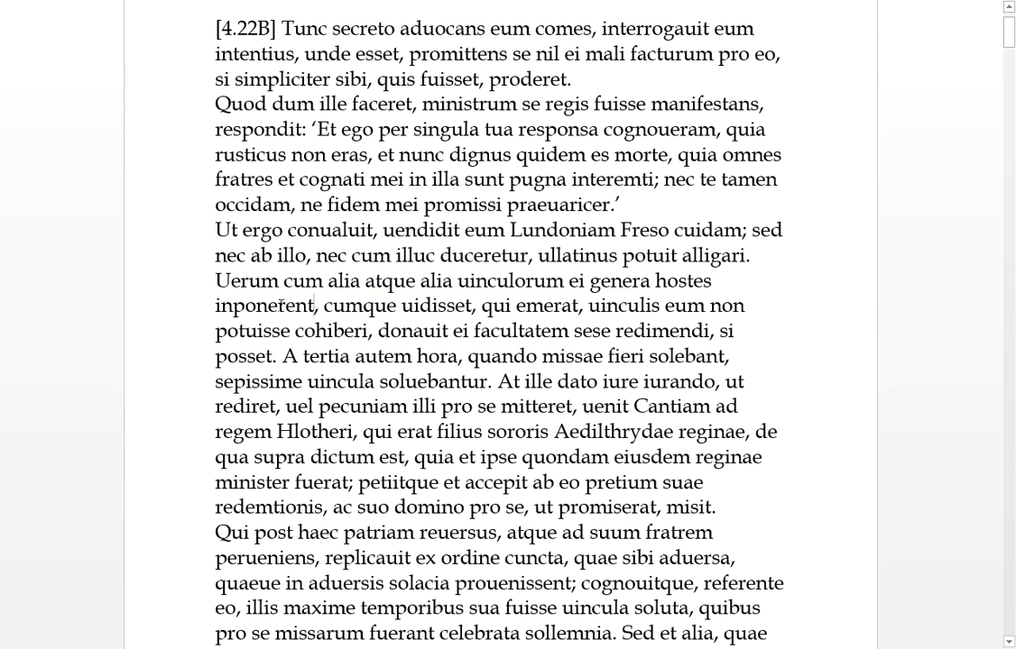
{"action": "double_click", "coordinate": [575, 280]}
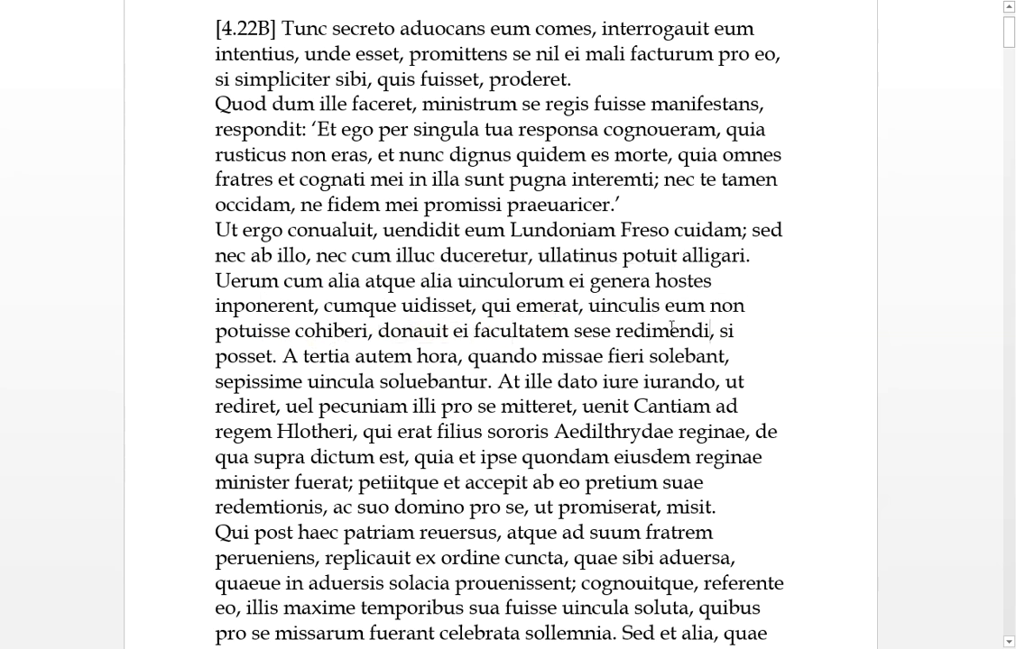
{"action": "double_click", "coordinate": [240, 356]}
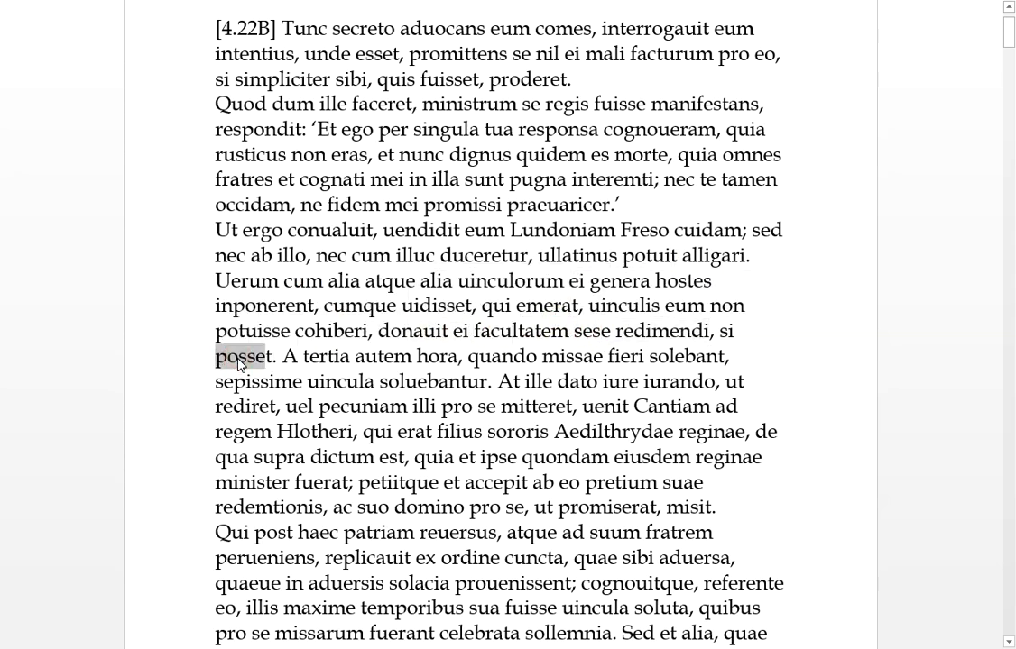
{"action": "scroll", "scroll_direction": "down", "scroll_amount": 3}
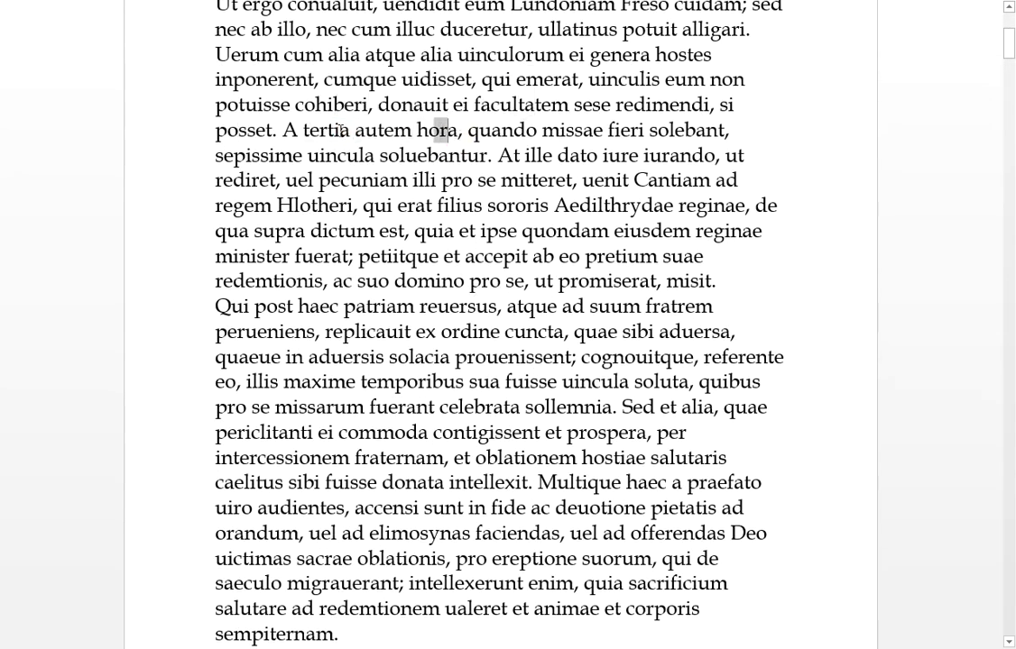
{"action": "double_click", "coordinate": [505, 130]}
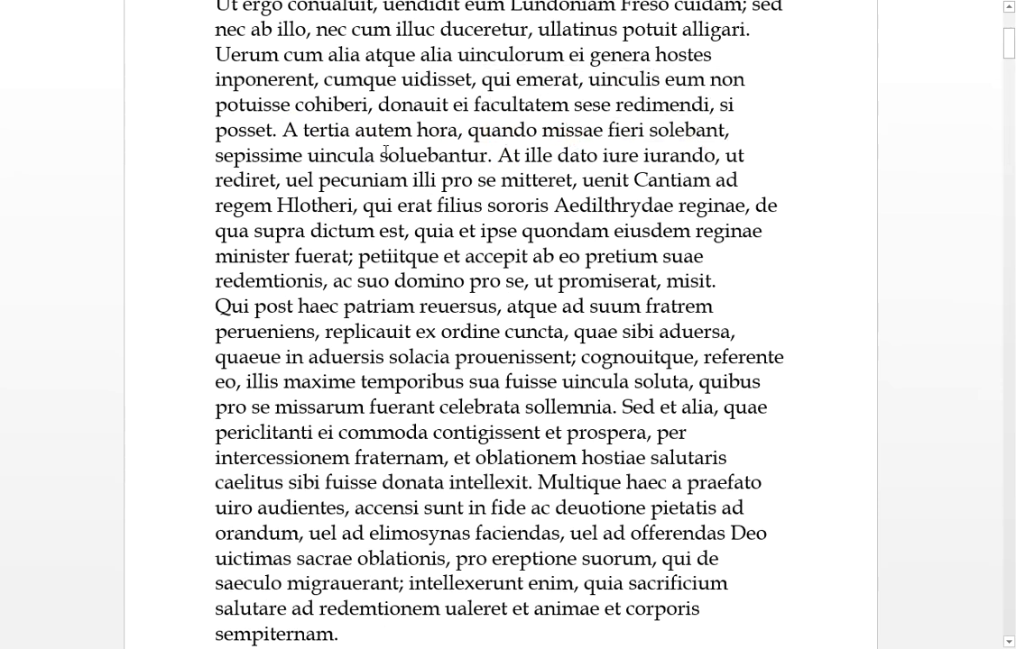
{"action": "double_click", "coordinate": [449, 155]}
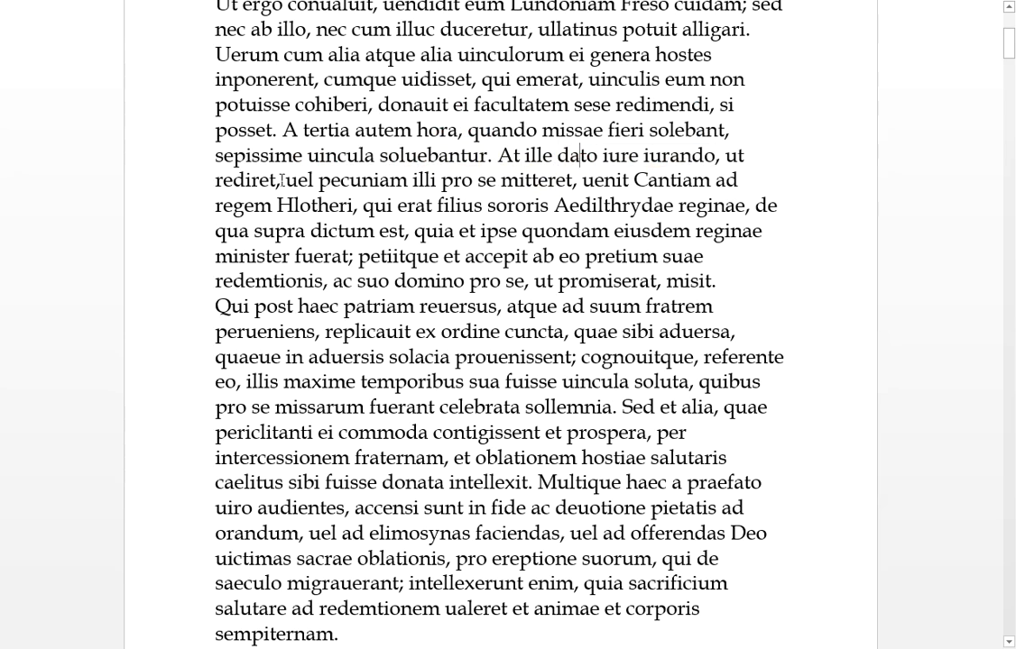
{"action": "double_click", "coordinate": [455, 179]}
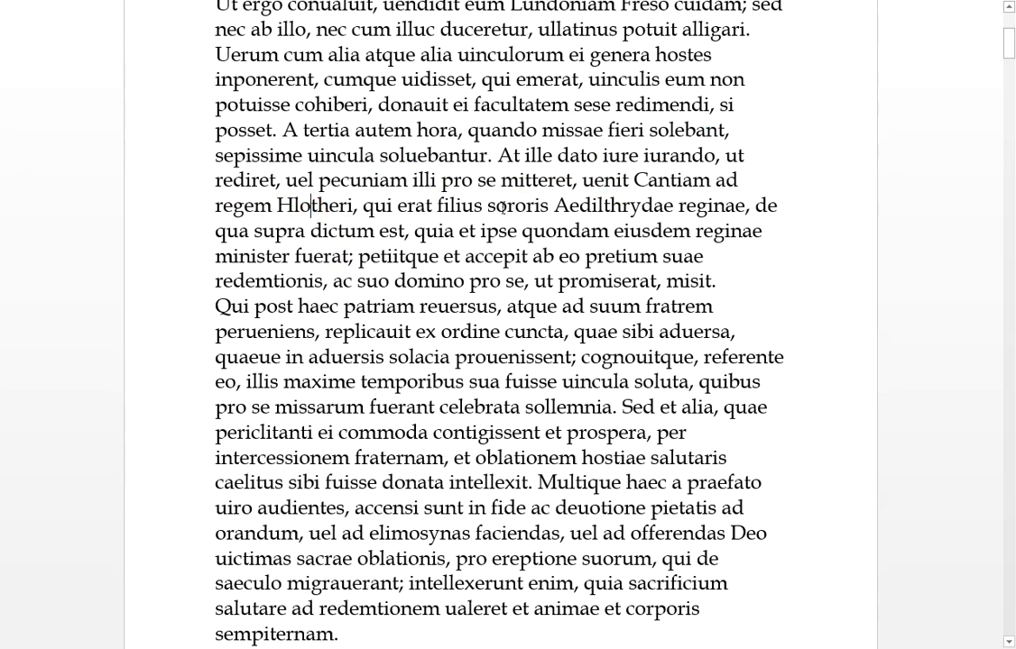
{"action": "double_click", "coordinate": [519, 204]}
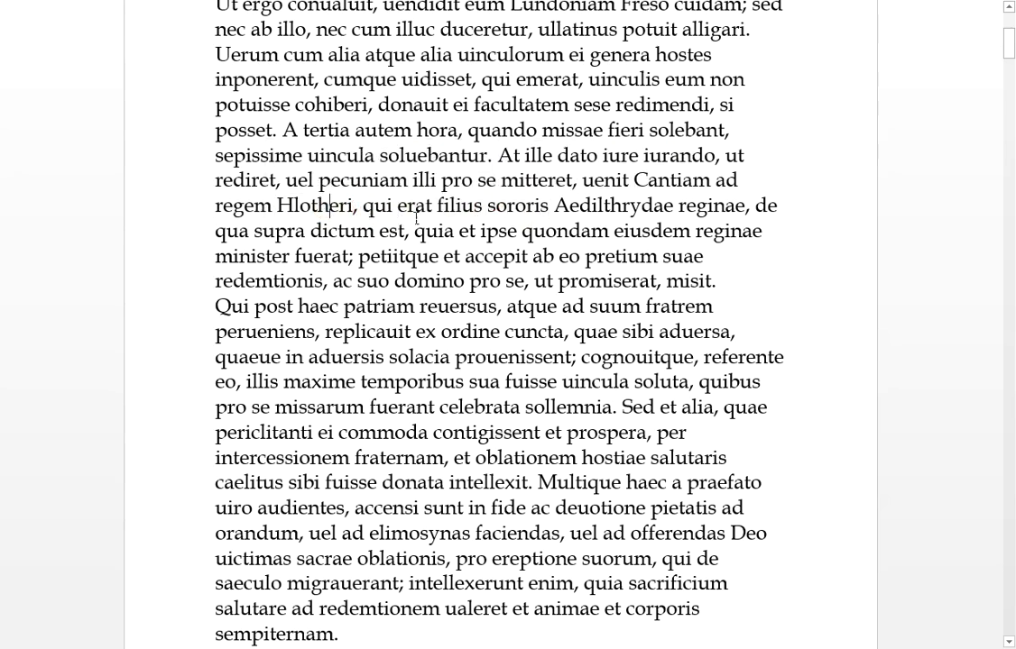
{"action": "left_click_drag", "start_coordinate": [555, 205], "coordinate": [745, 204]}
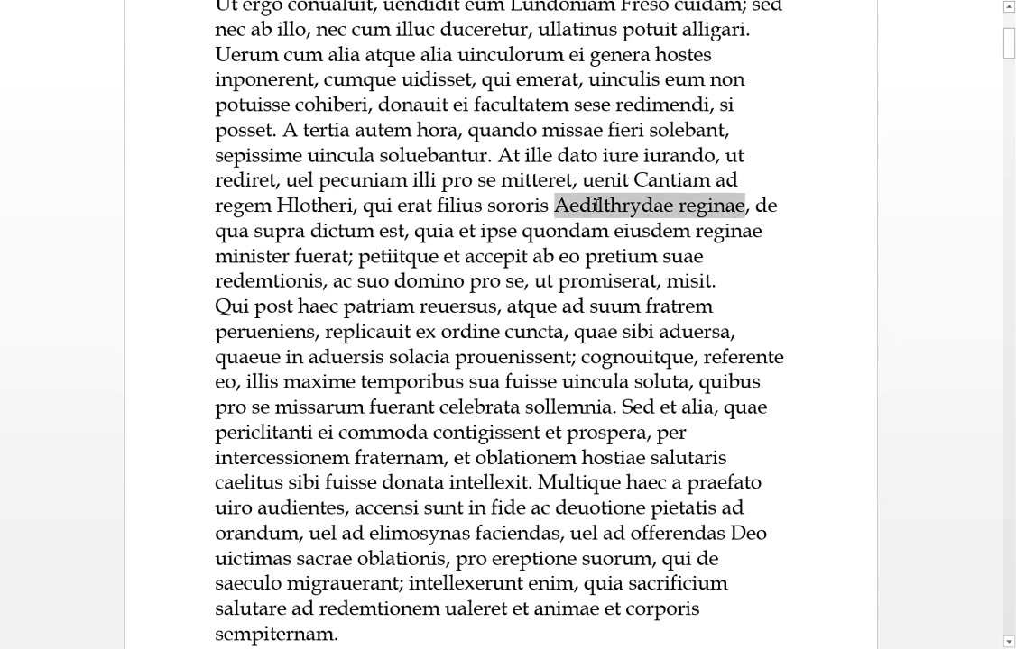
{"action": "left_click", "coordinate": [598, 205]}
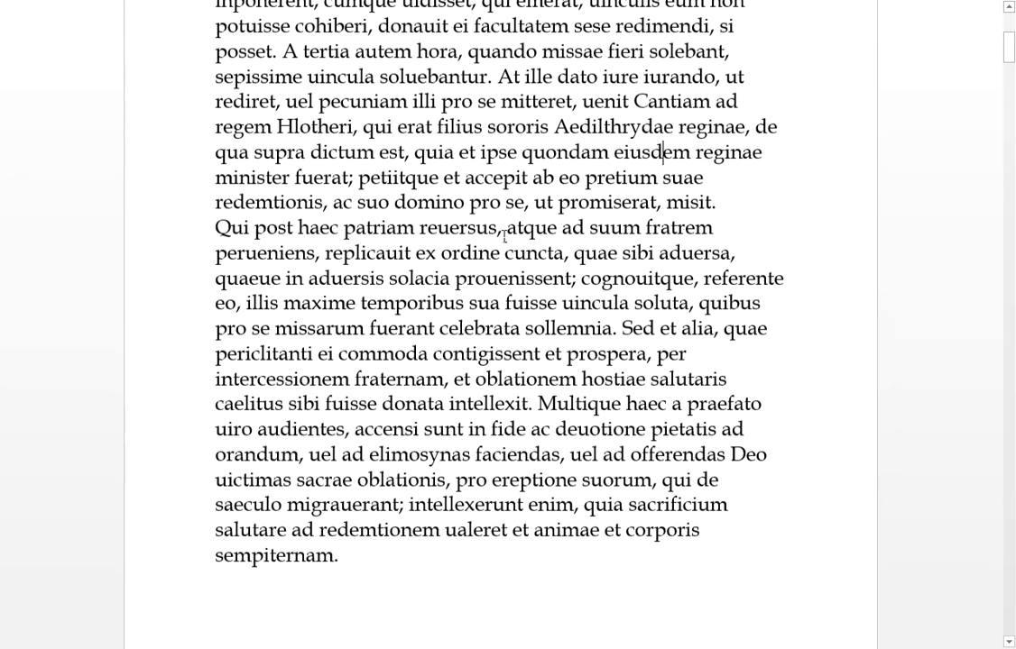
{"action": "scroll", "scroll_direction": "down", "scroll_amount": 3}
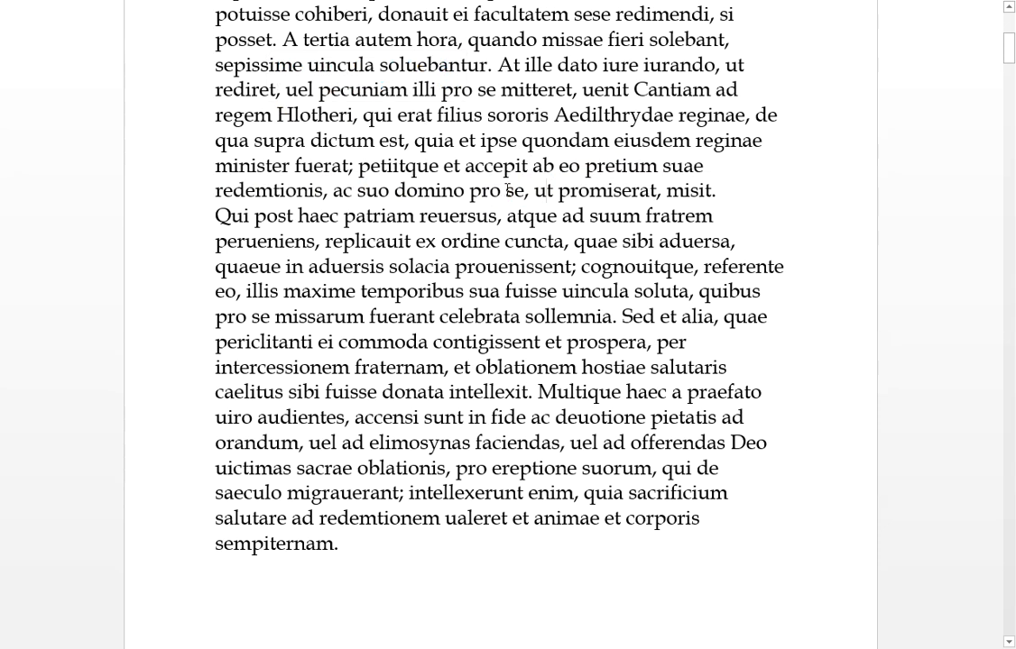
{"action": "left_click_drag", "start_coordinate": [332, 191], "coordinate": [467, 190]}
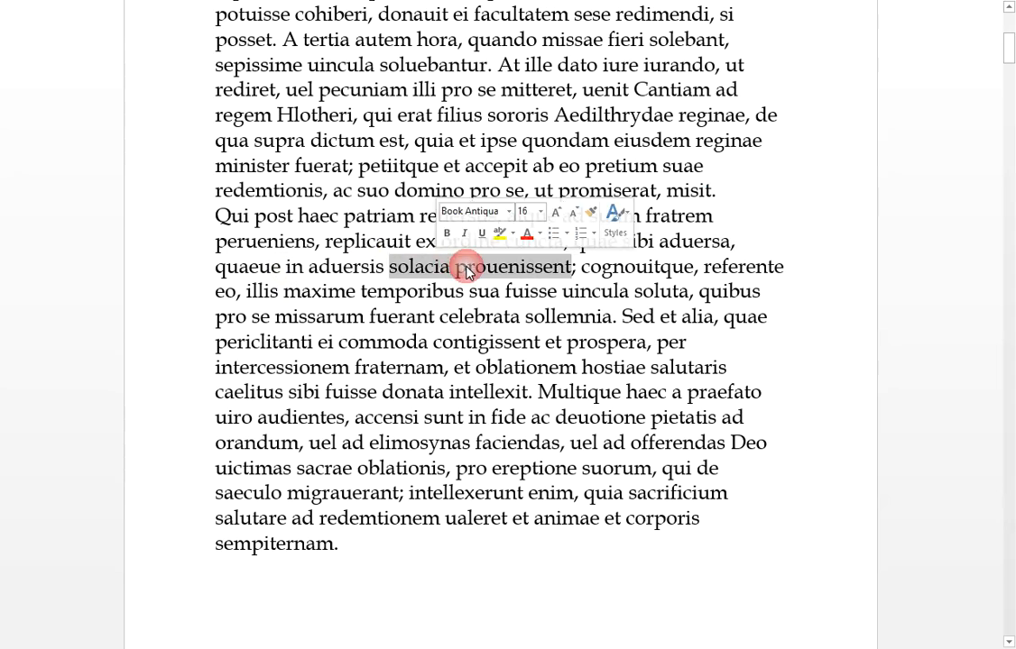
{"action": "left_click", "coordinate": [410, 267]}
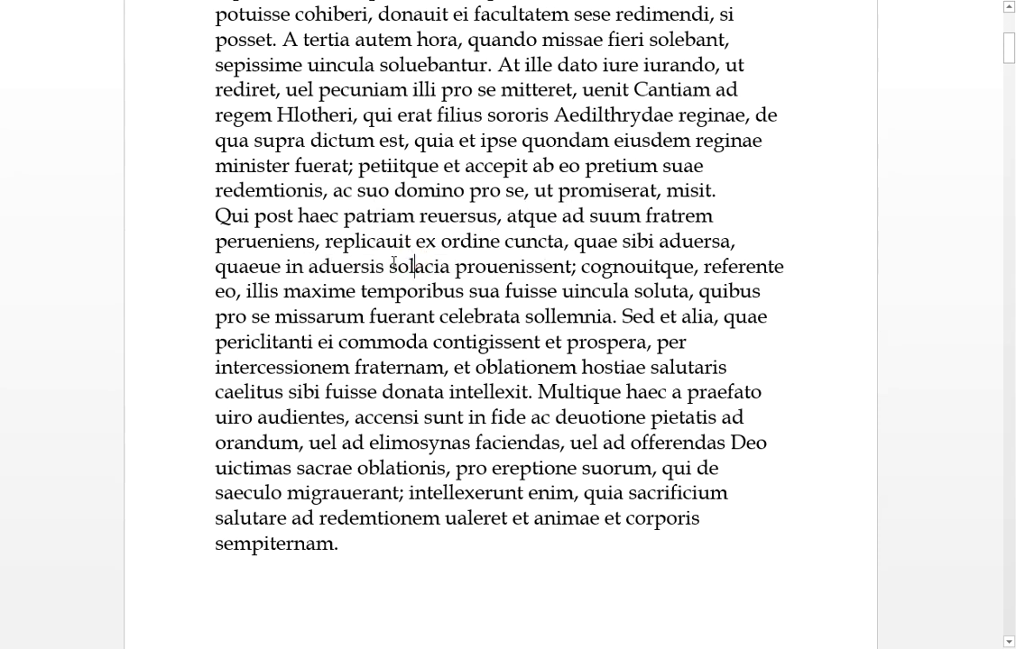
{"action": "double_click", "coordinate": [638, 266]}
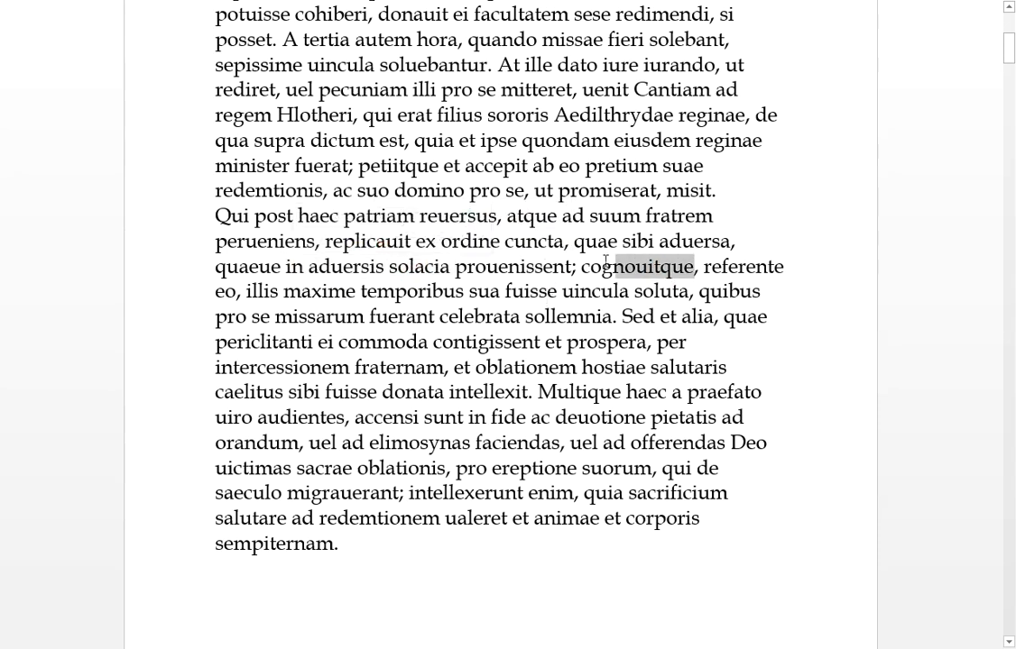
{"action": "left_click", "coordinate": [359, 313]}
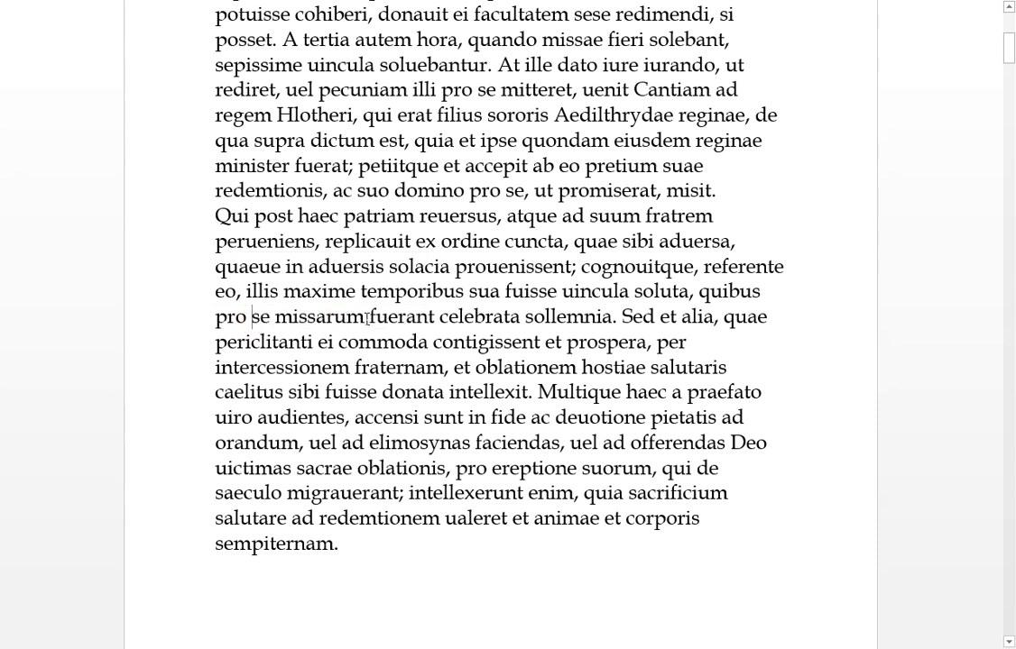
{"action": "scroll", "scroll_direction": "down", "scroll_amount": 3}
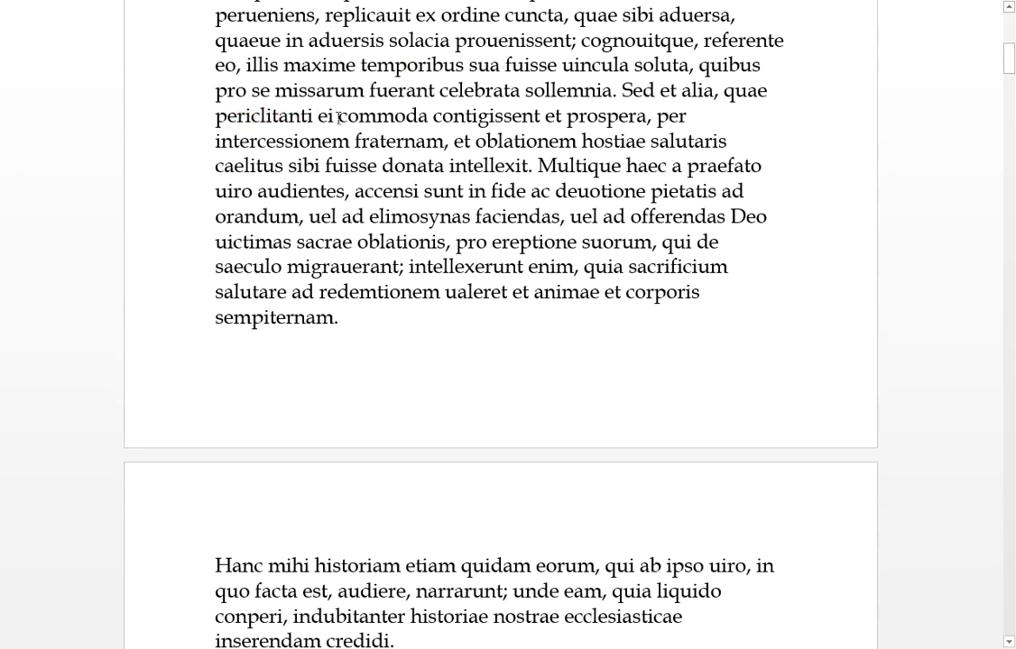
{"action": "left_click", "coordinate": [425, 115]}
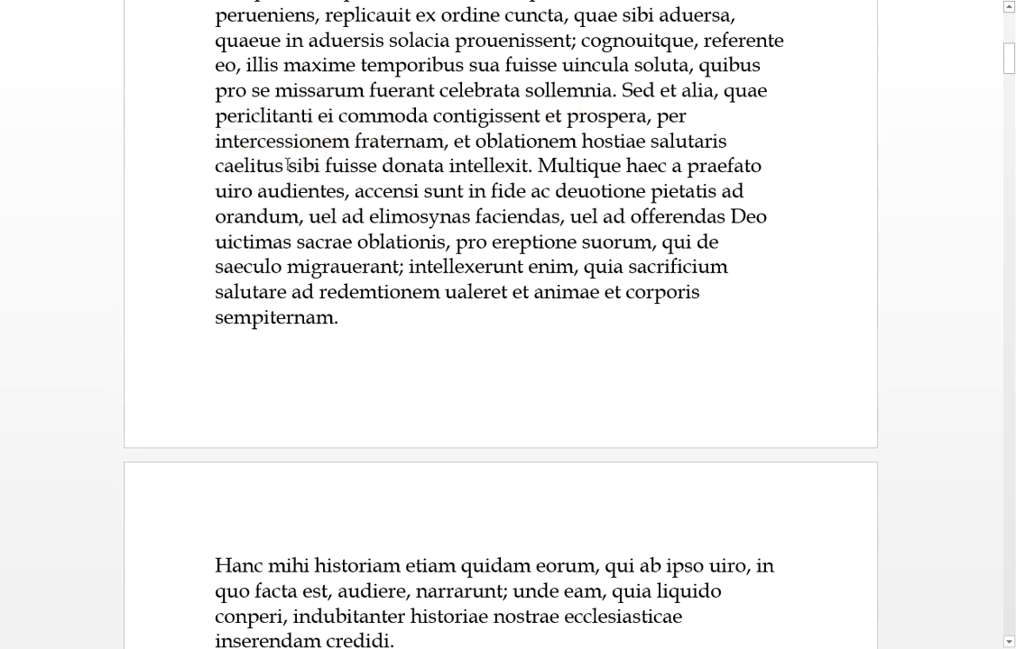
{"action": "double_click", "coordinate": [536, 140]}
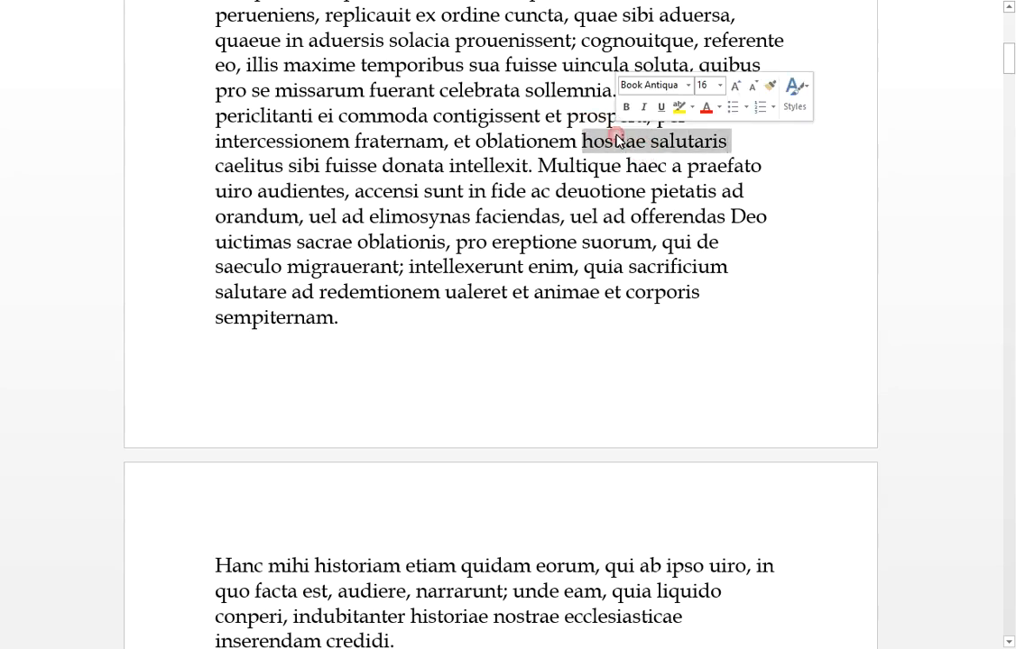
{"action": "left_click", "coordinate": [622, 140]}
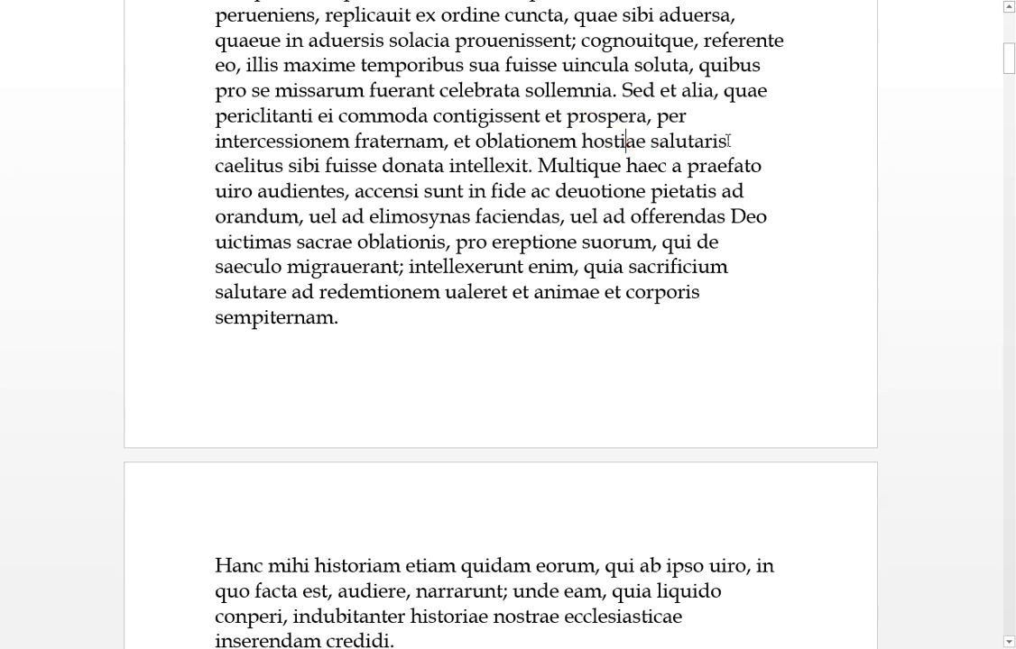
{"action": "double_click", "coordinate": [613, 141]}
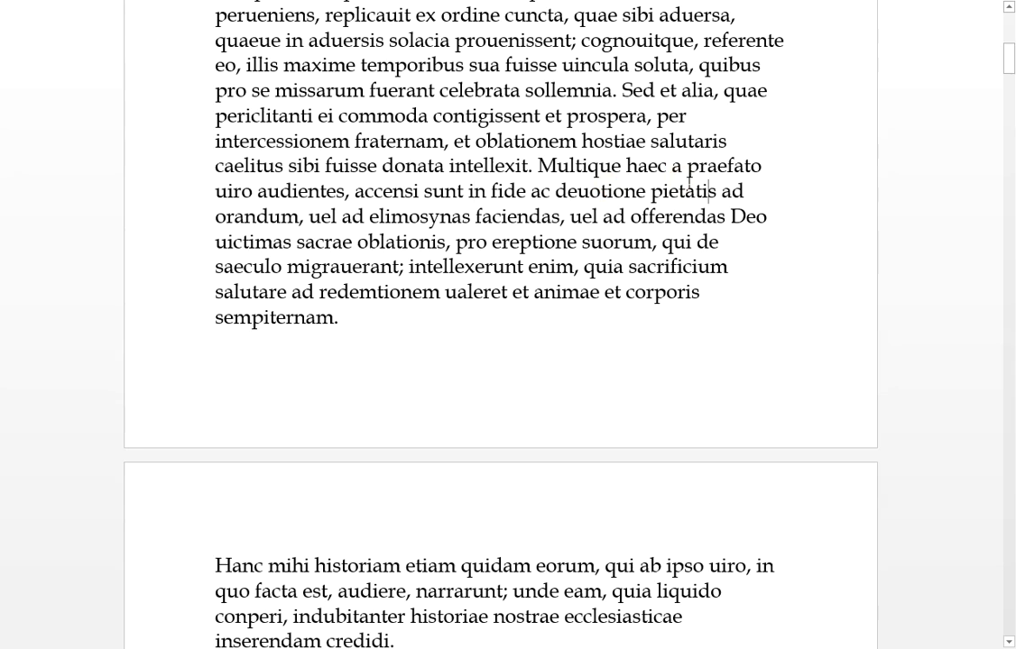
{"action": "double_click", "coordinate": [256, 216]}
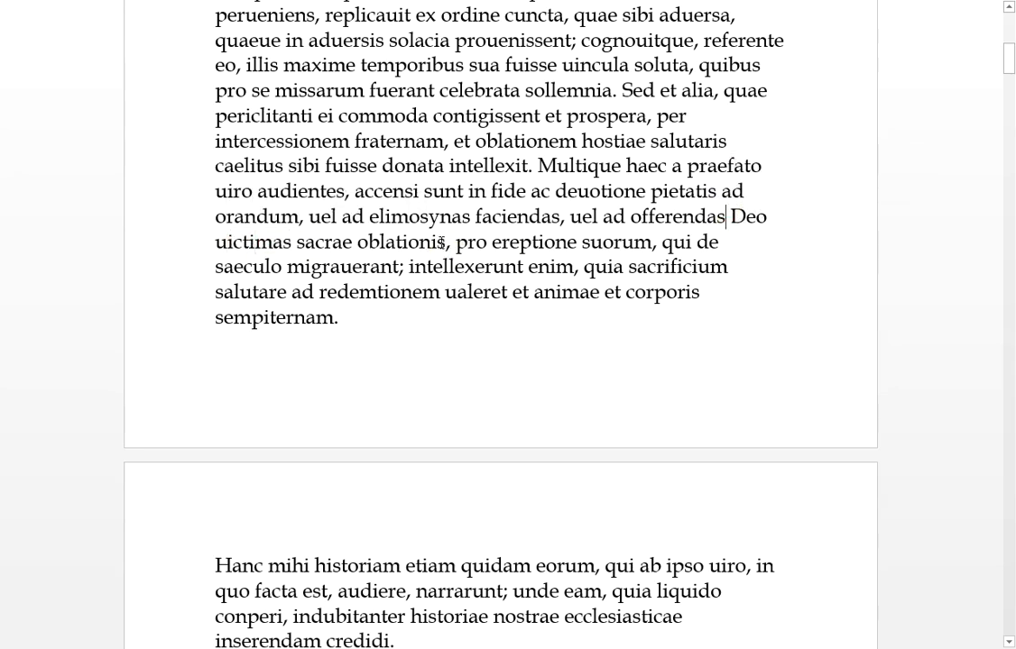
{"action": "scroll", "scroll_direction": "down", "scroll_amount": 3}
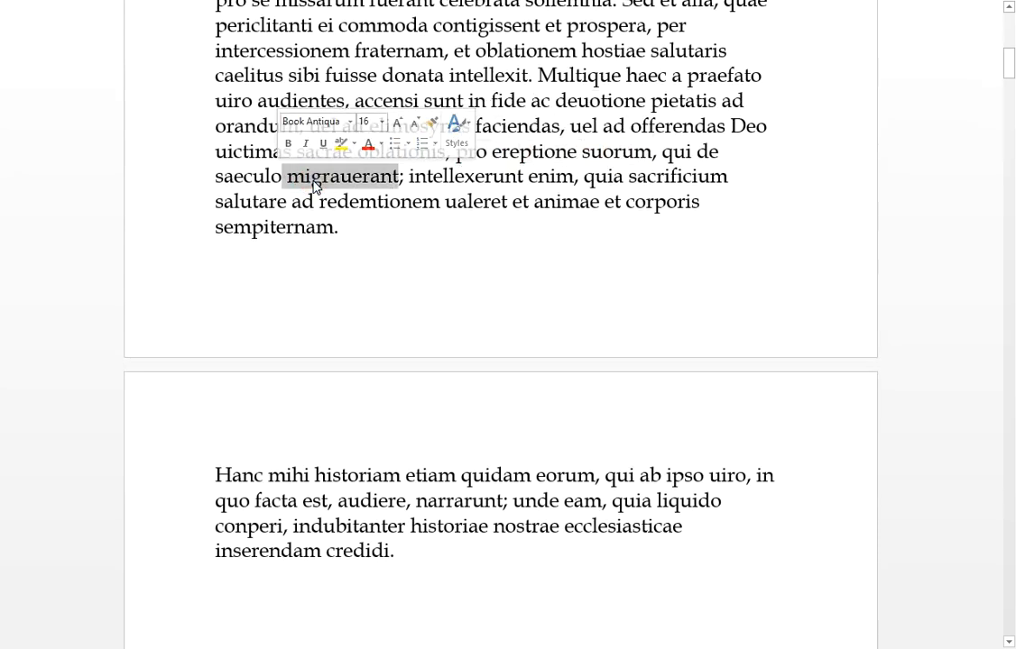
{"action": "left_click", "coordinate": [282, 176]}
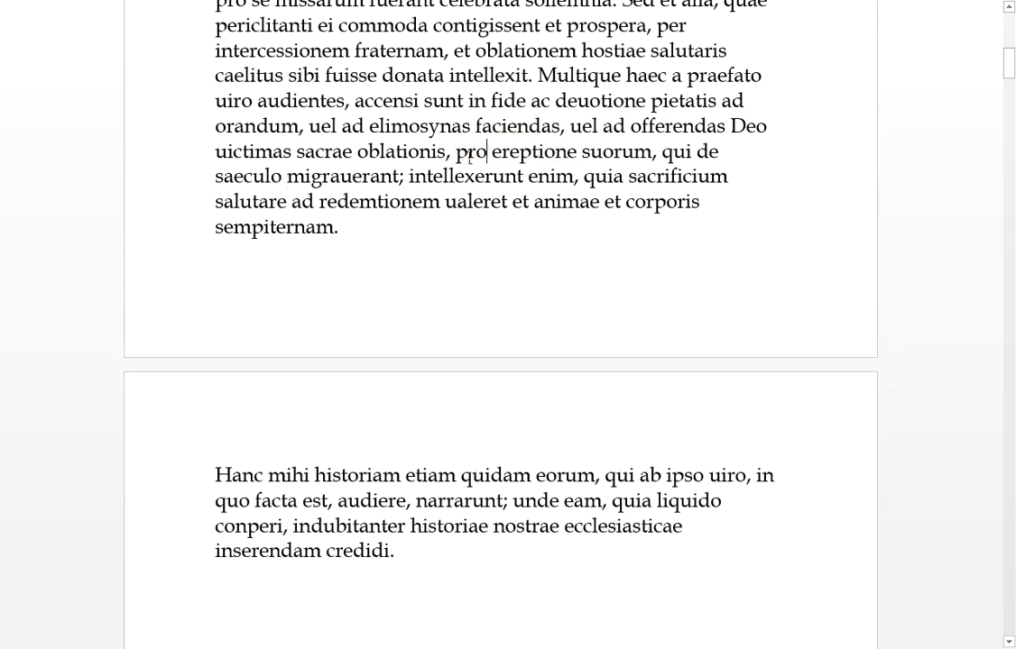
{"action": "double_click", "coordinate": [439, 176]}
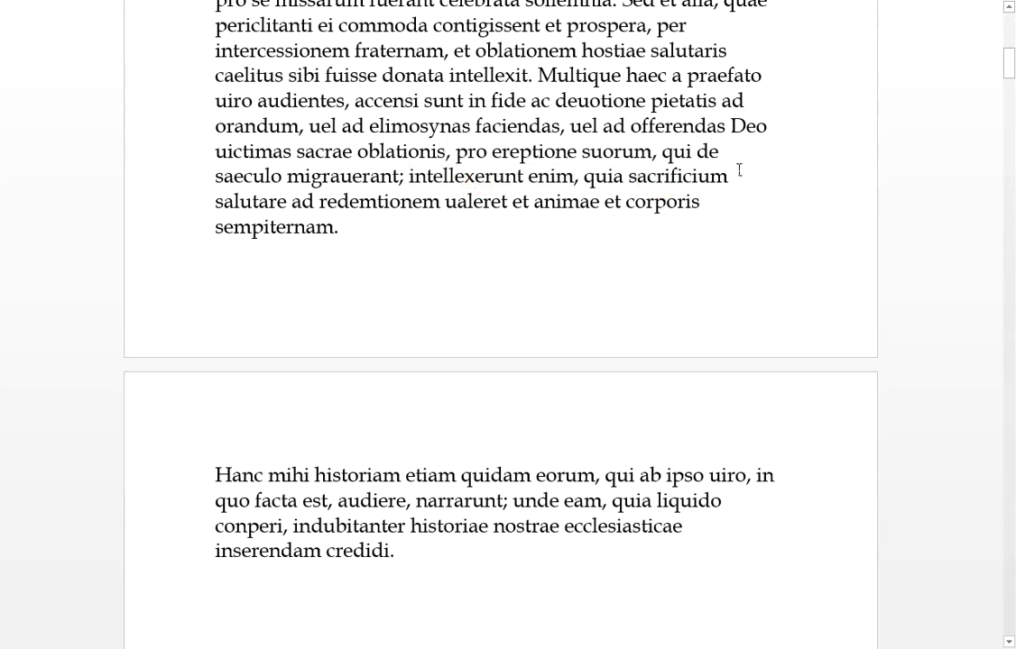
{"action": "double_click", "coordinate": [251, 202]}
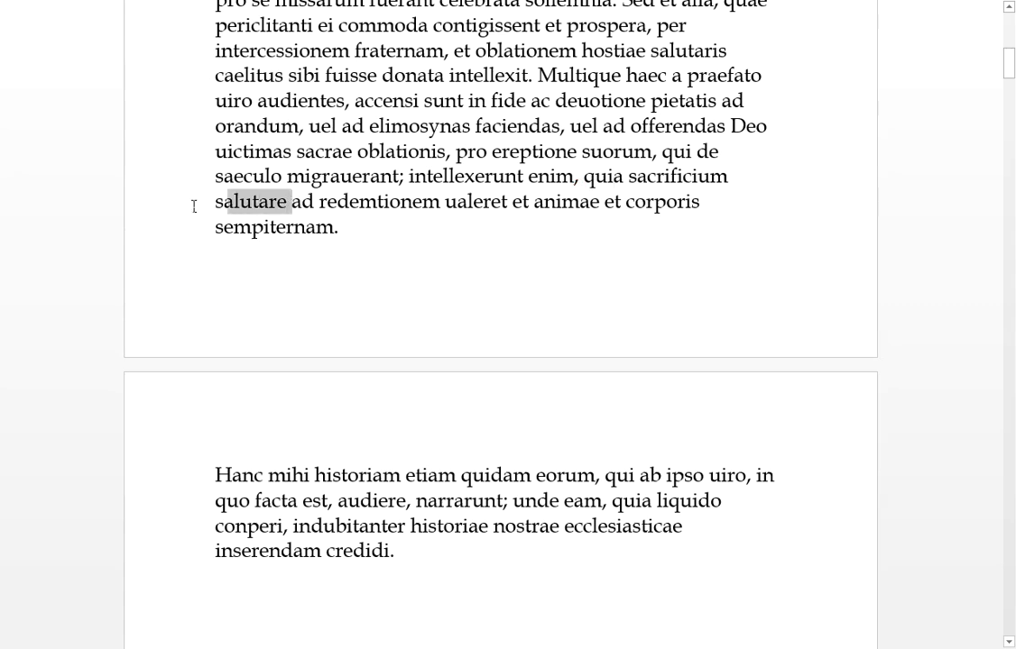
{"action": "left_click", "coordinate": [253, 200]}
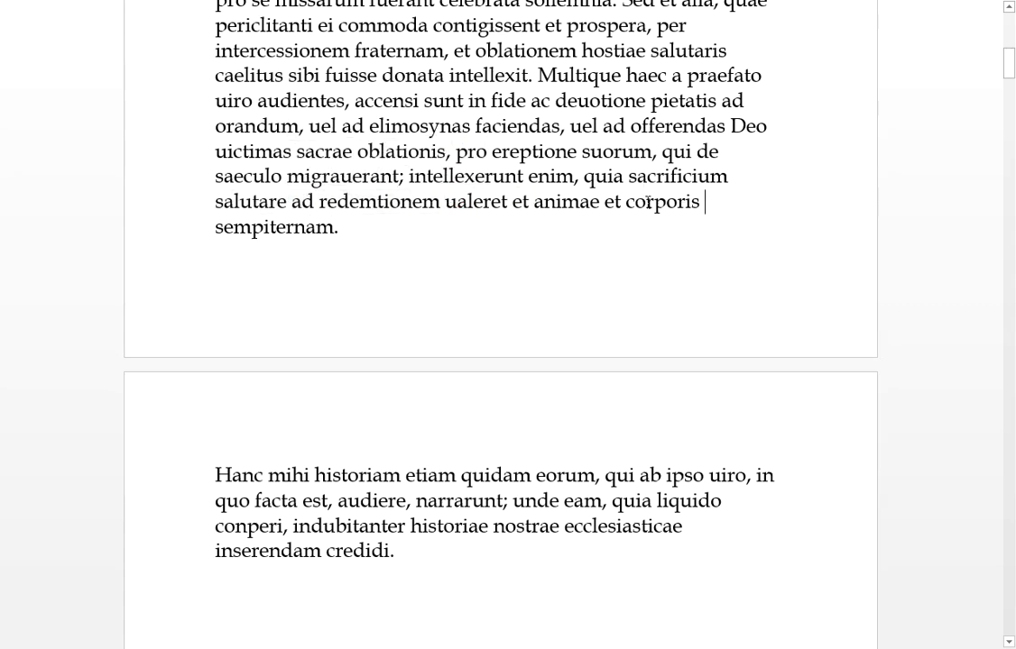
{"action": "double_click", "coordinate": [271, 226]}
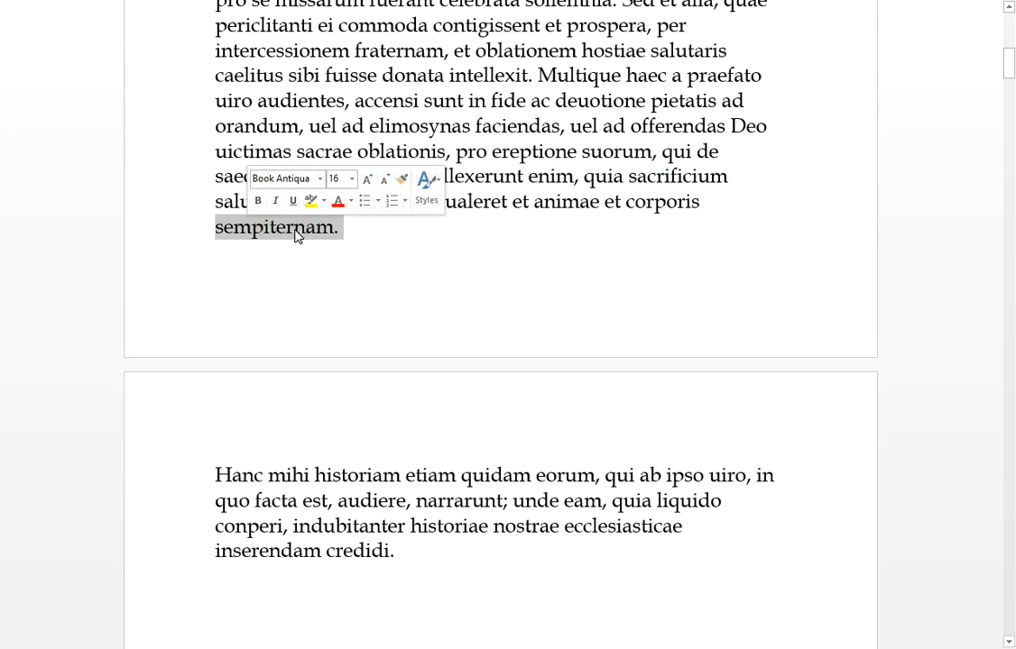
{"action": "left_click", "coordinate": [345, 476]}
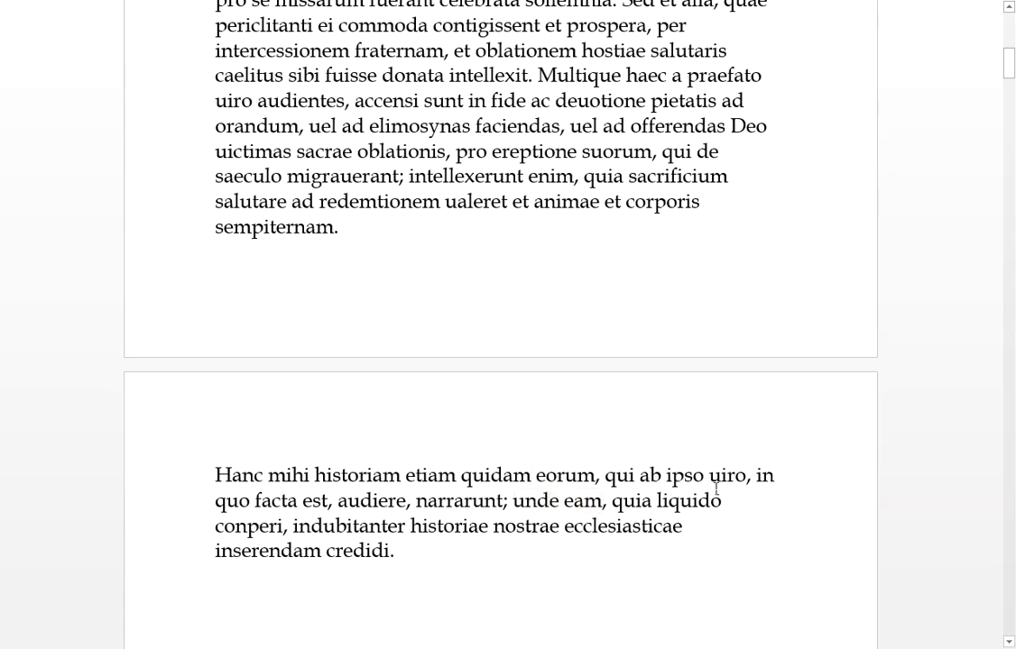
{"action": "double_click", "coordinate": [250, 526]}
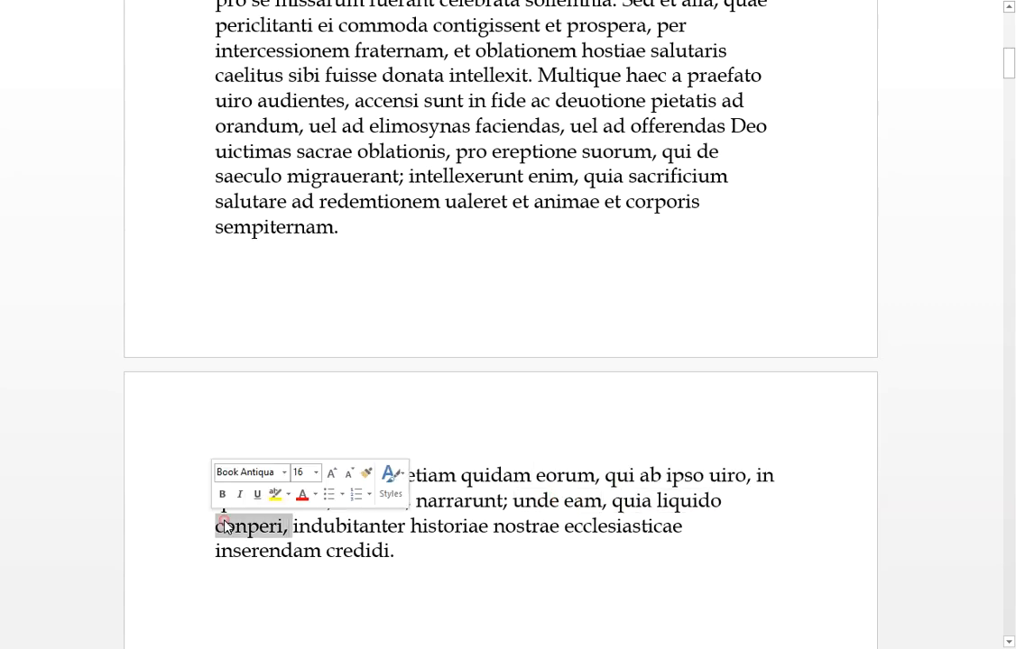
{"action": "left_click", "coordinate": [349, 526]}
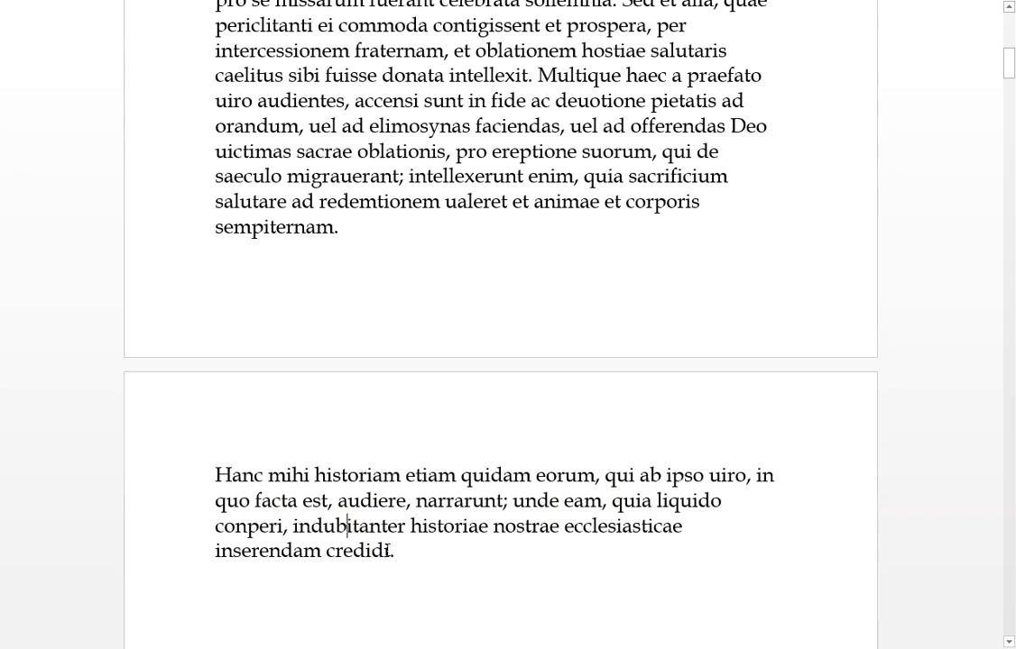